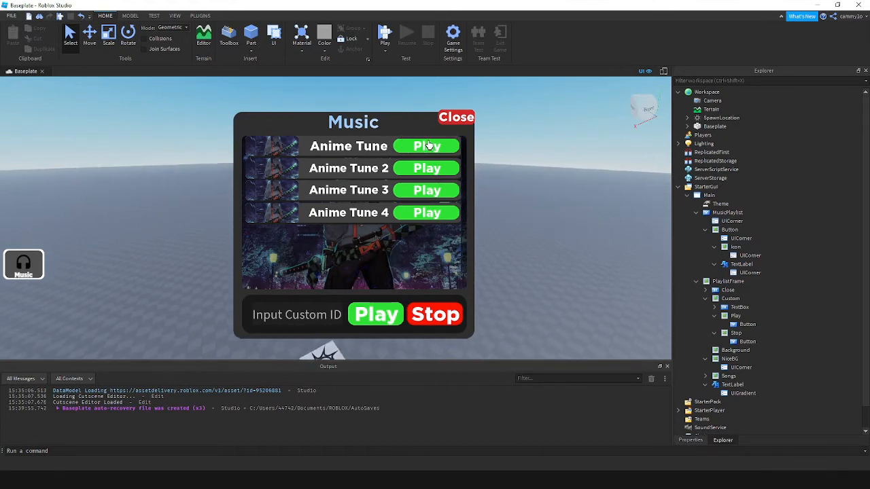
pyautogui.moveTo(549, 198)
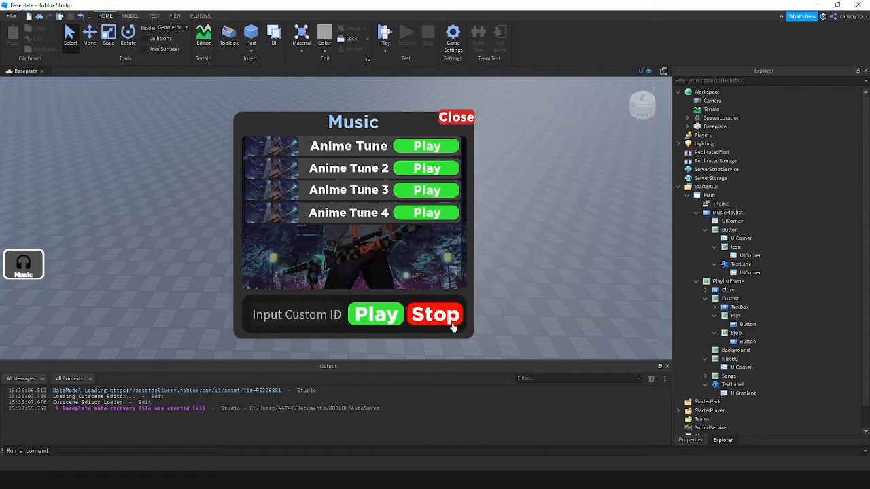
pyautogui.moveTo(432, 335)
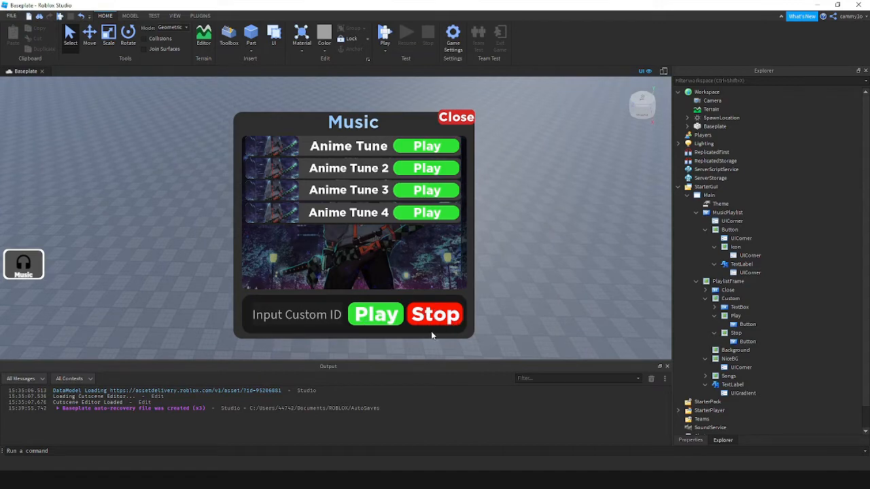
pyautogui.moveTo(522, 228)
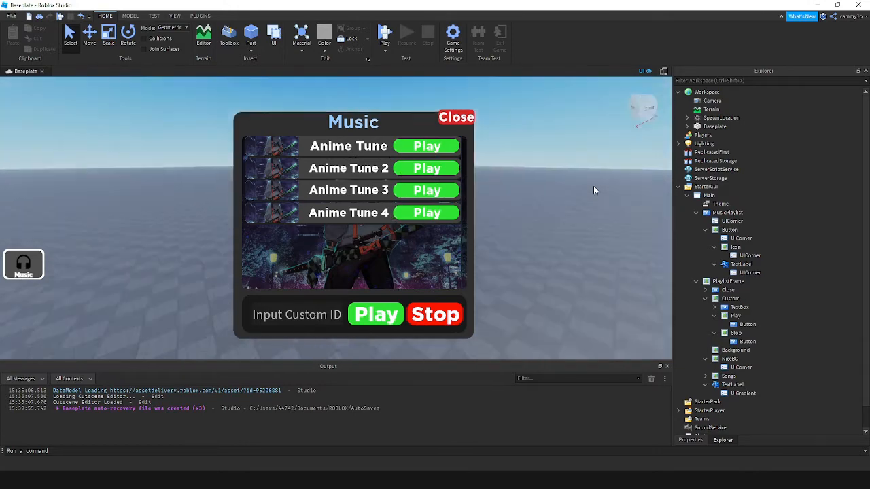
# Step: Convert PlaylistFrame, Custom and Background sizes to scale using the Unit Conversion plugin
pyautogui.click(665, 70)
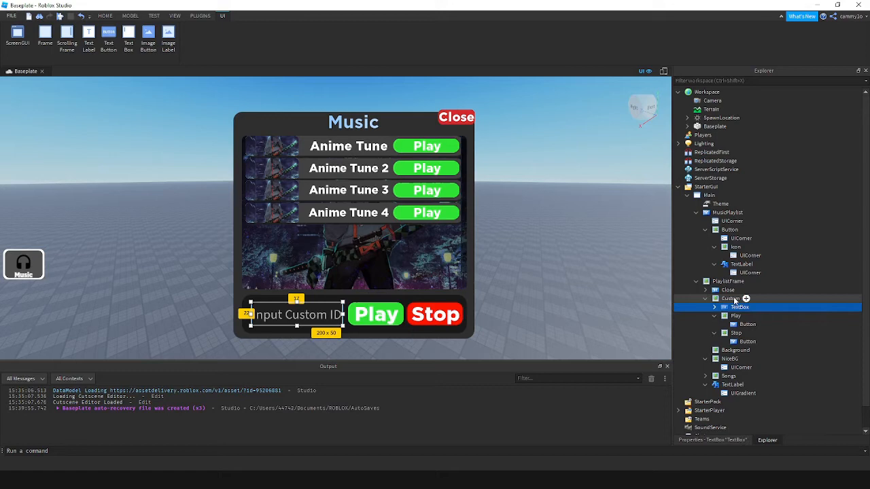
pyautogui.click(200, 16)
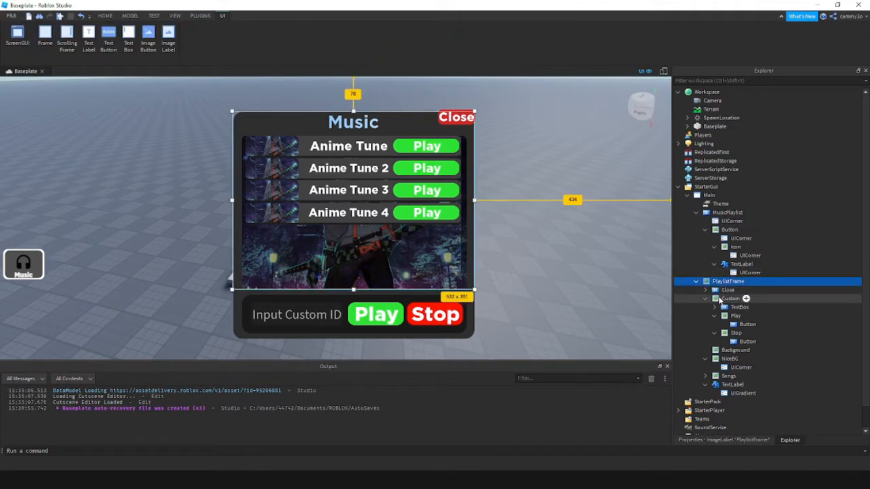
pyautogui.click(730, 298)
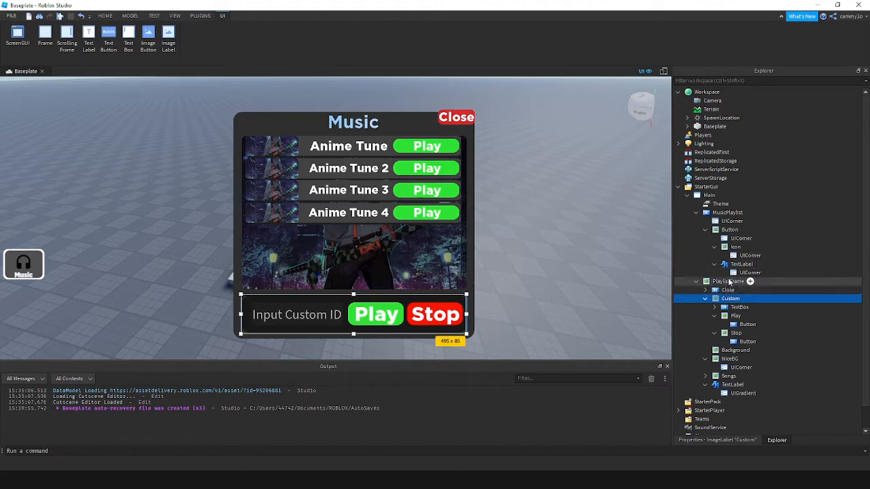
pyautogui.click(735, 350)
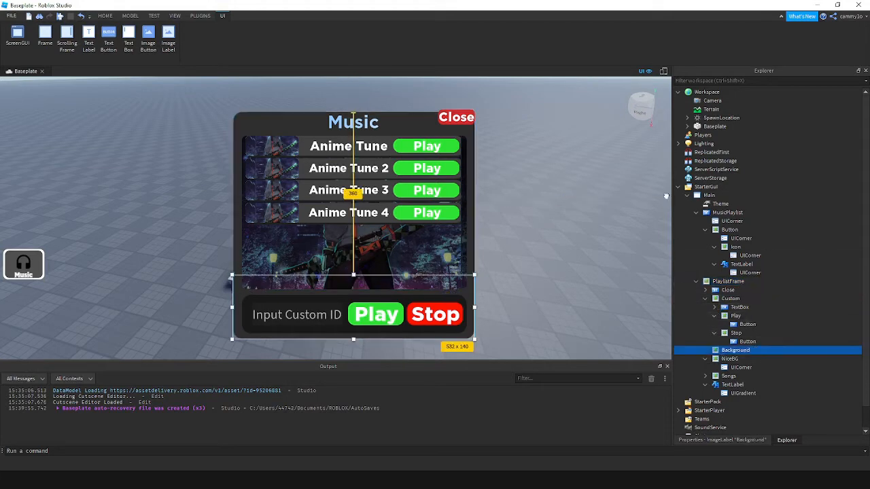
pyautogui.click(199, 16)
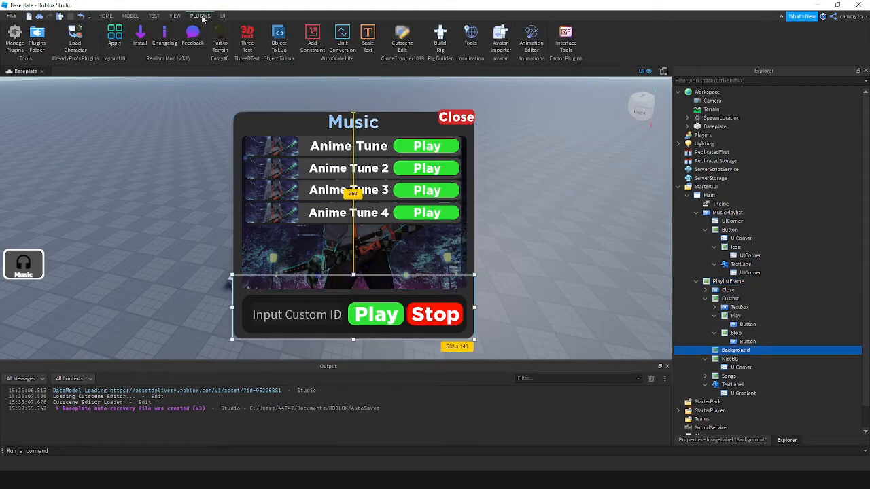
pyautogui.click(342, 38)
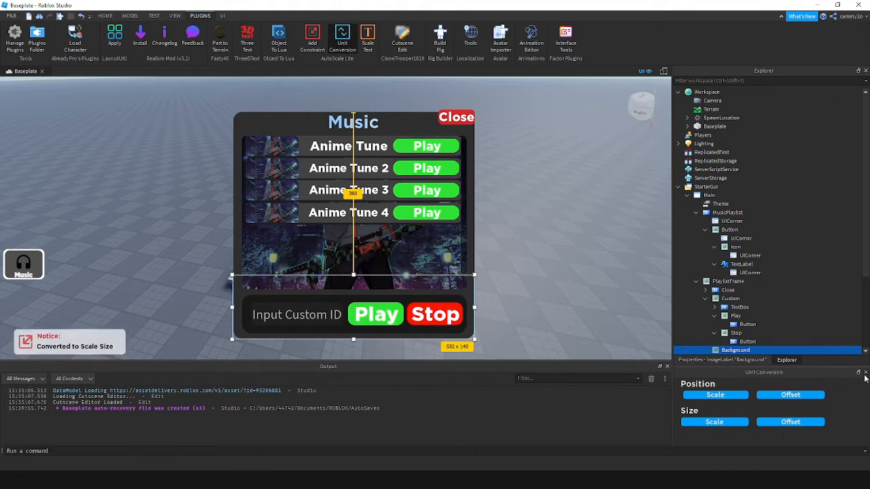
pyautogui.click(664, 71)
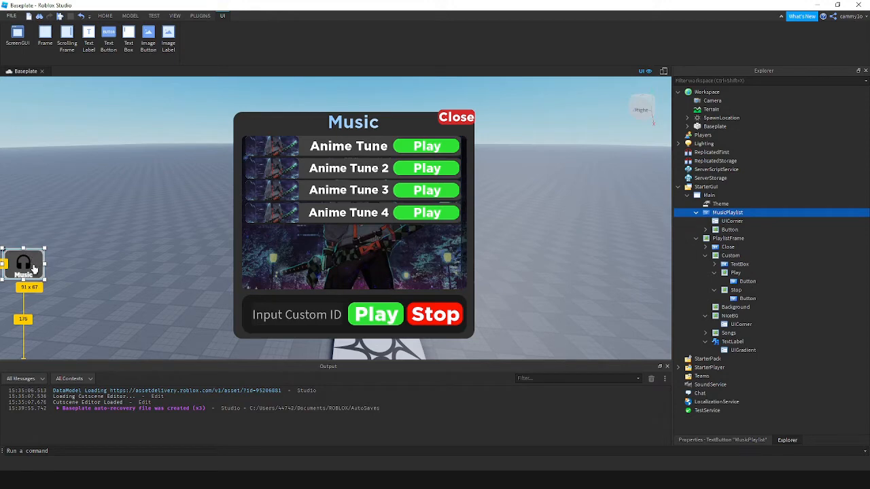
# Step: Add a LocalScript whose MouseButton1Click handler toggles PlaylistFrame.Visible between true and false
pyautogui.click(104, 16)
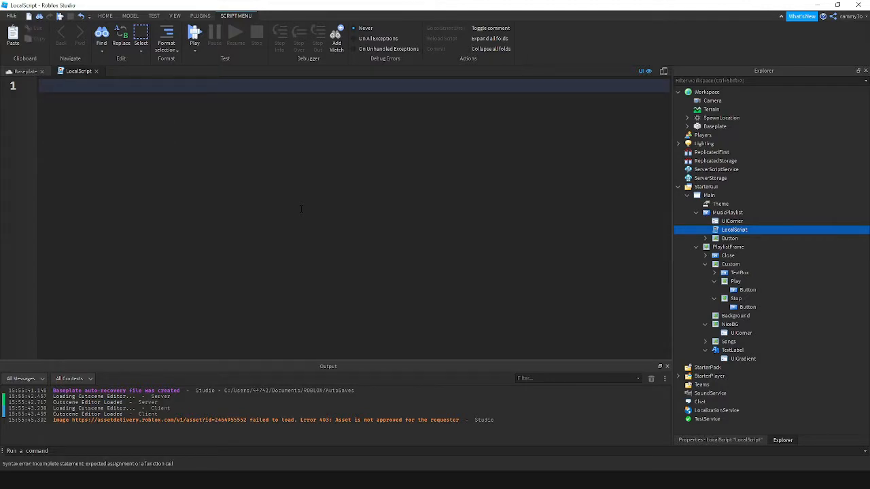
pyautogui.write('local PlaylistFrame = script.Parent.Parent.PlaylistFrame')
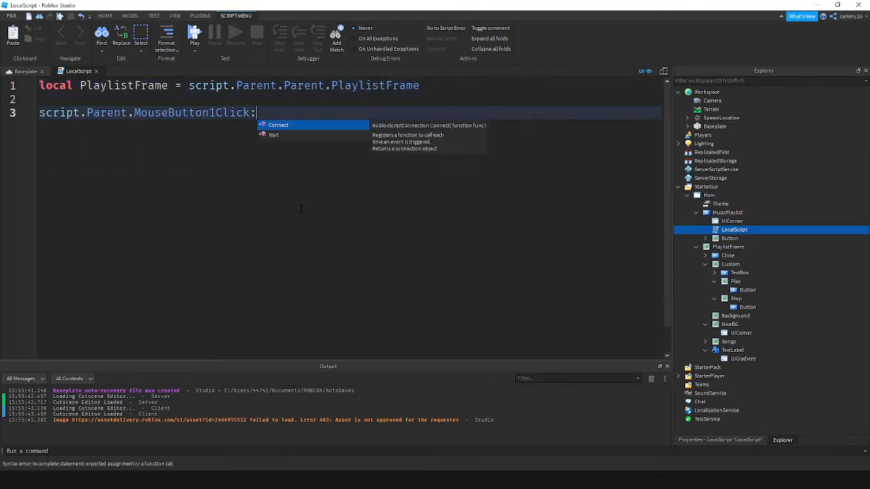
pyautogui.write('Connect(function()')
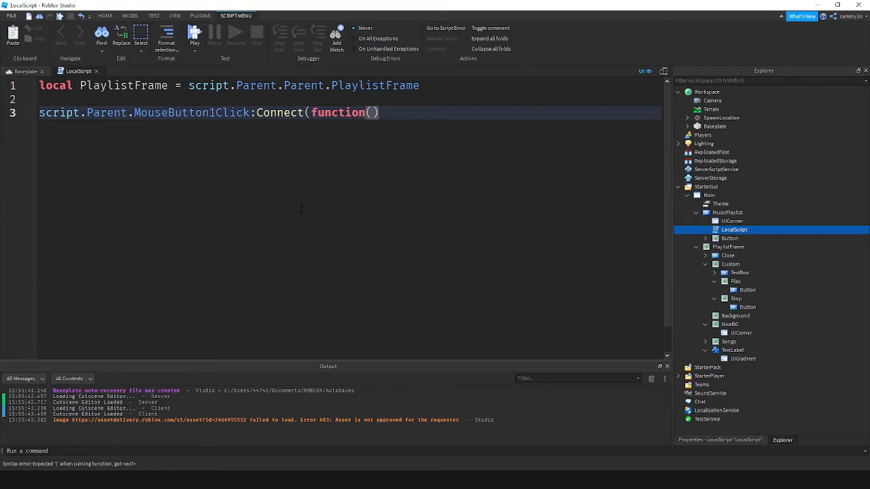
pyautogui.write('if PlaylistFrame.Visible ==')
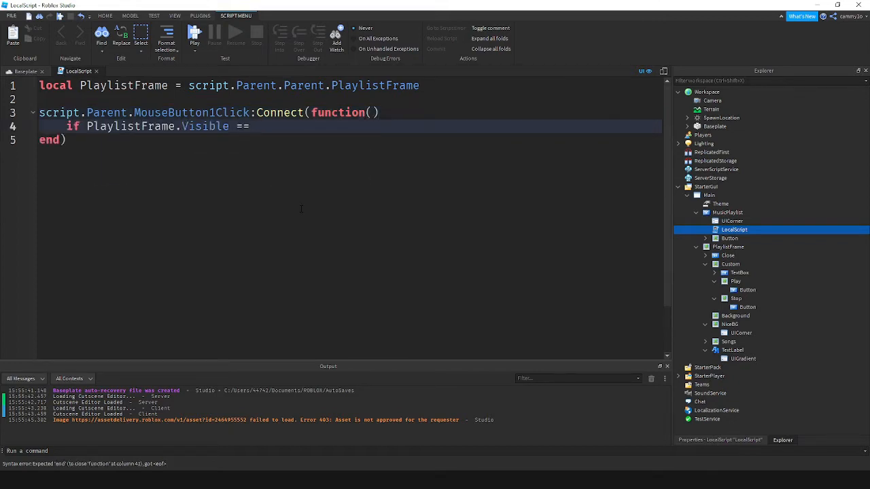
pyautogui.write('true then')
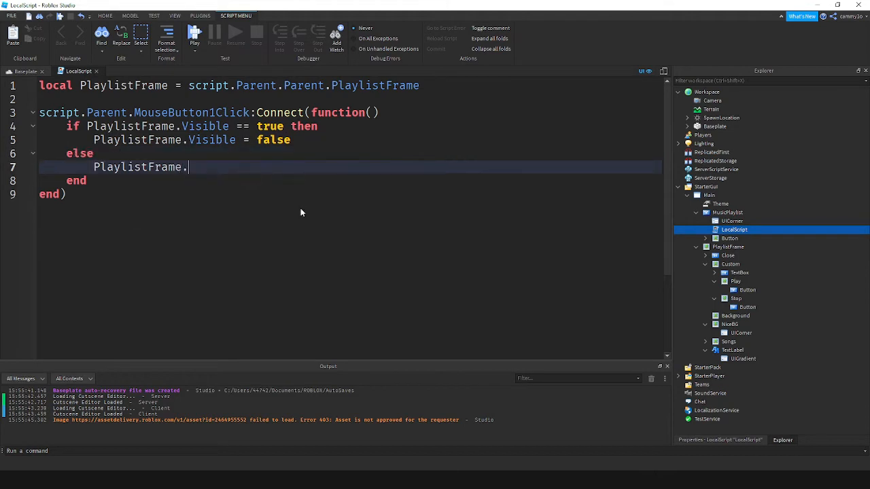
pyautogui.write('Visible = true')
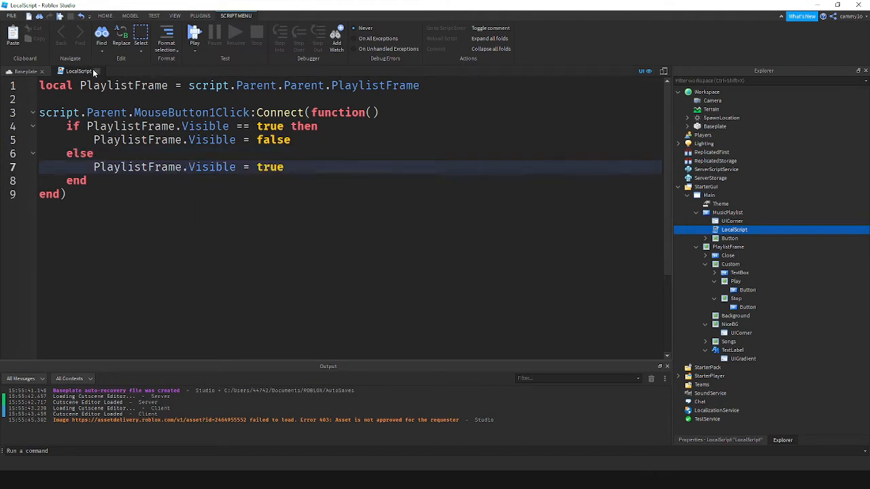
pyautogui.click(25, 71)
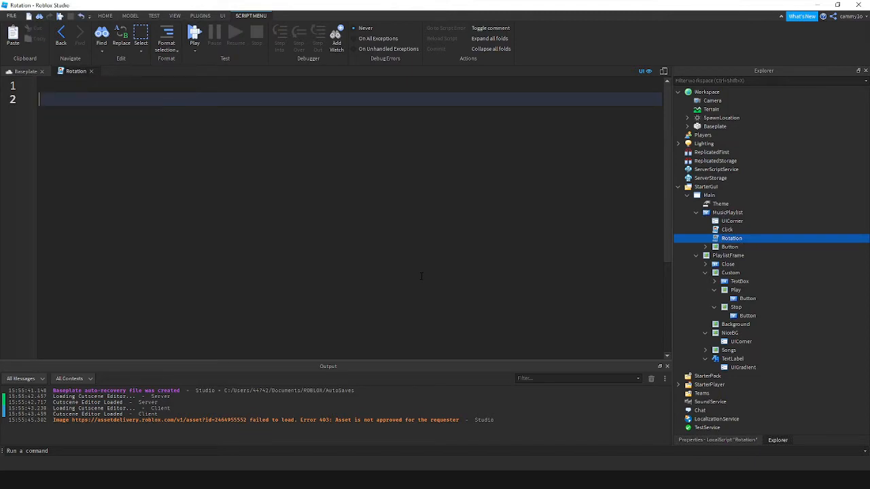
# Step: Write a Rotation script setting Button.Rotation to -7 on click, followed by wait(0.5)
pyautogui.write('script.Parent.MouseButton1Click:Connect(function)')
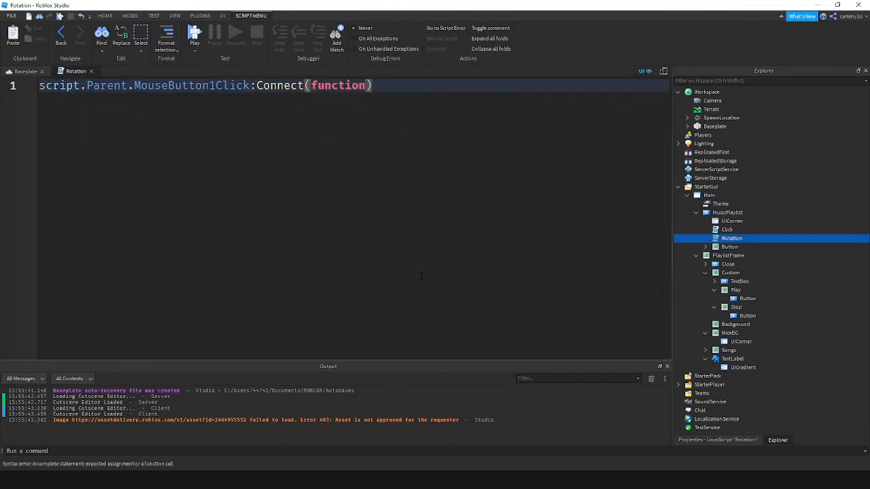
pyautogui.write('()')
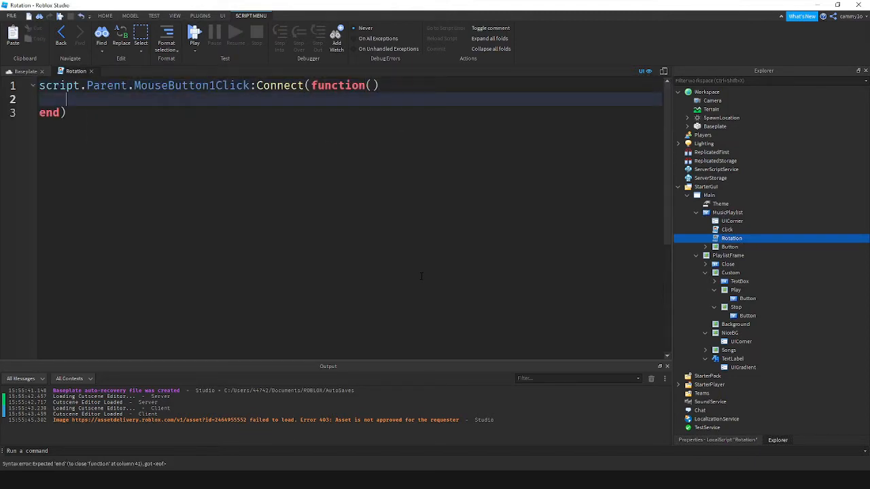
pyautogui.write('script.Parent.n')
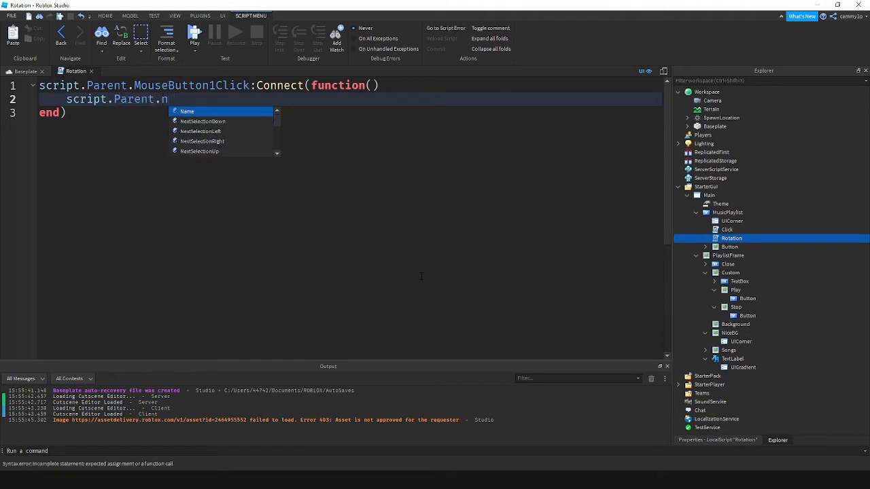
pyautogui.write('Button.Rotation = -7')
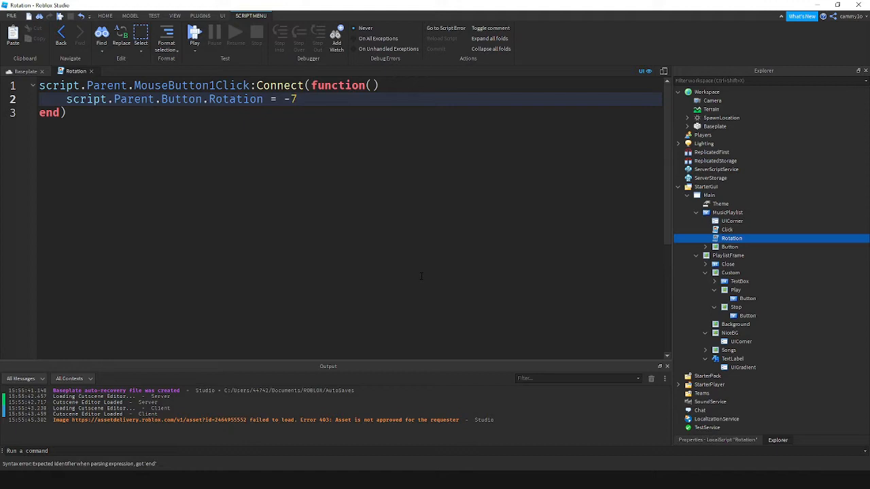
pyautogui.write('wait()')
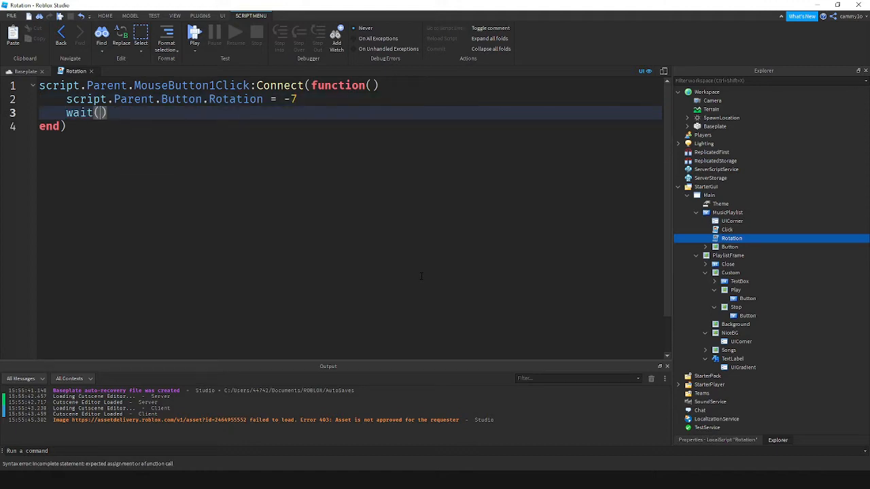
pyautogui.write('0.5')
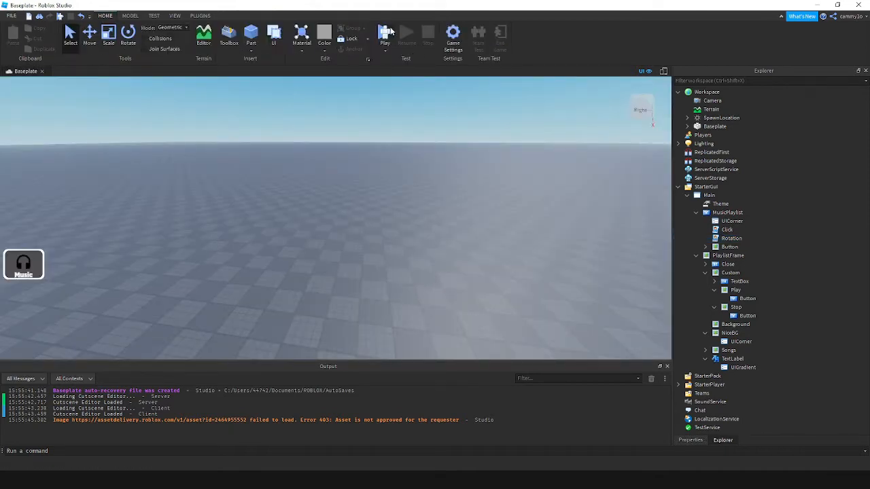
pyautogui.click(385, 34)
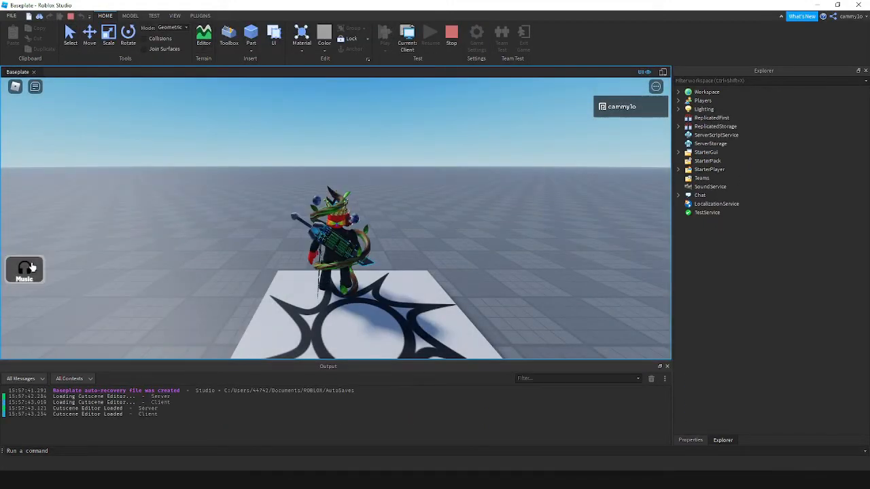
pyautogui.click(24, 269)
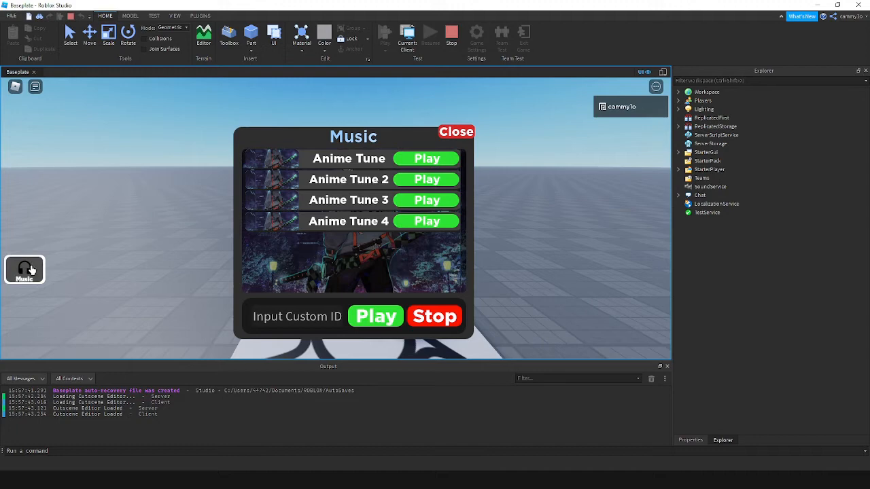
pyautogui.moveTo(10, 272)
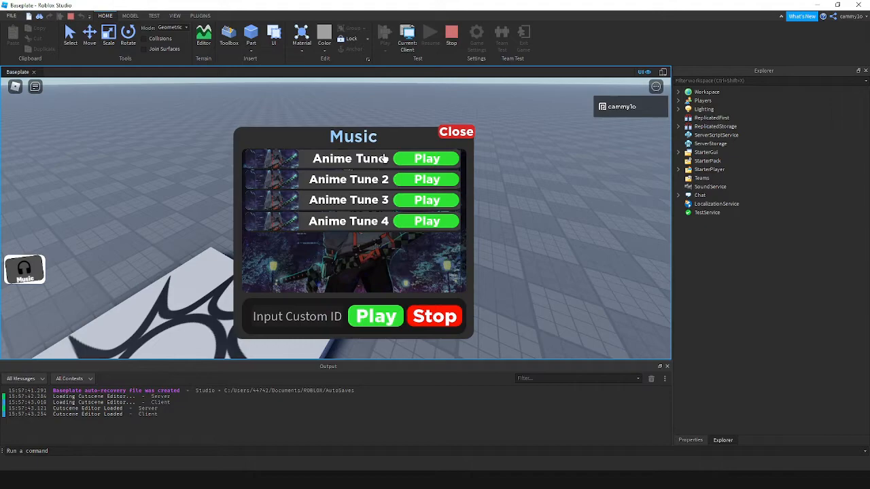
pyautogui.click(455, 131)
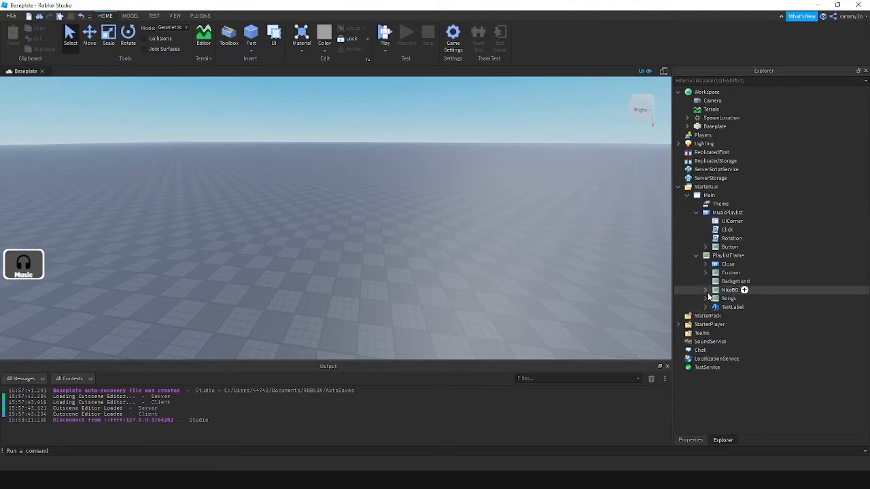
# Step: Give the Close element a script setting script.Parent.Parent.Visible = false on click
pyautogui.click(727, 264)
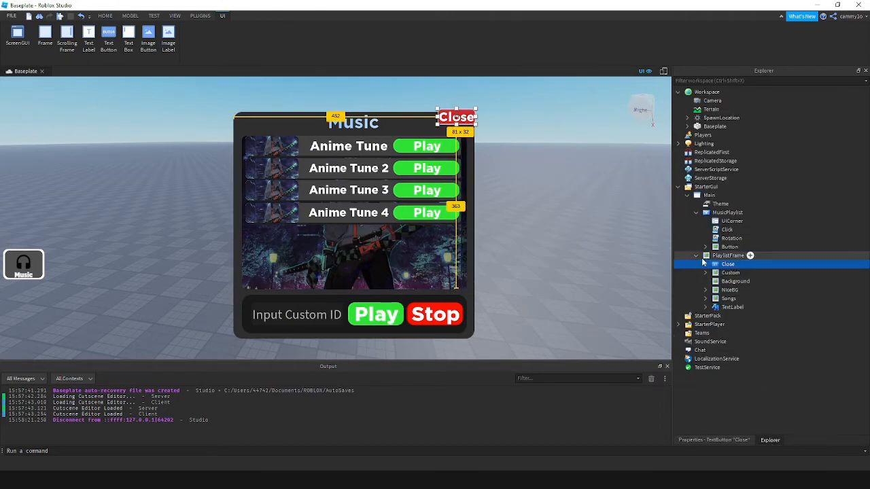
pyautogui.doubleClick(744, 280)
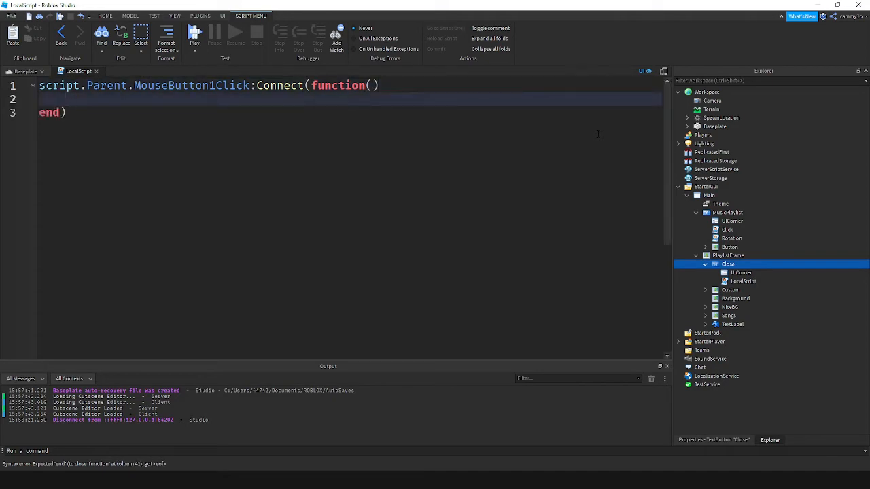
pyautogui.write('script.Parent.Parent.Visible = false')
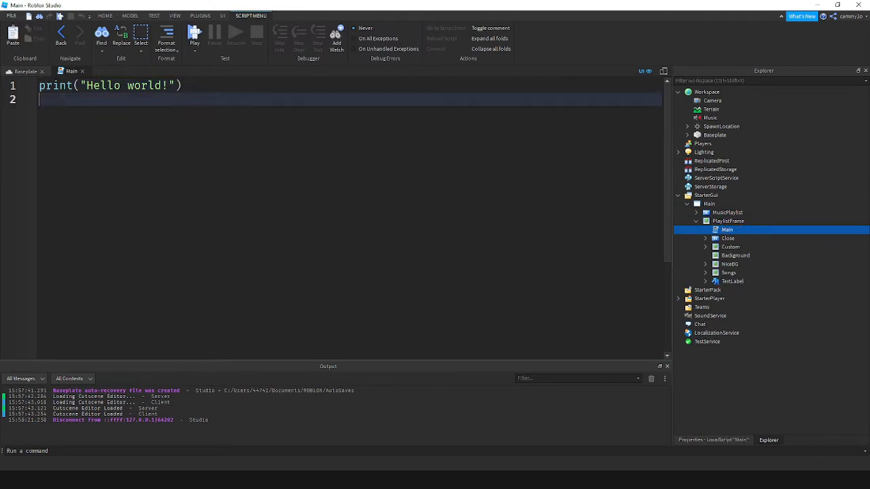
# Step: Declare the Custom variable, start the Play click handler, and rename Stop to Stopbtn
pyautogui.write('local Custom = script.Parent.cu')
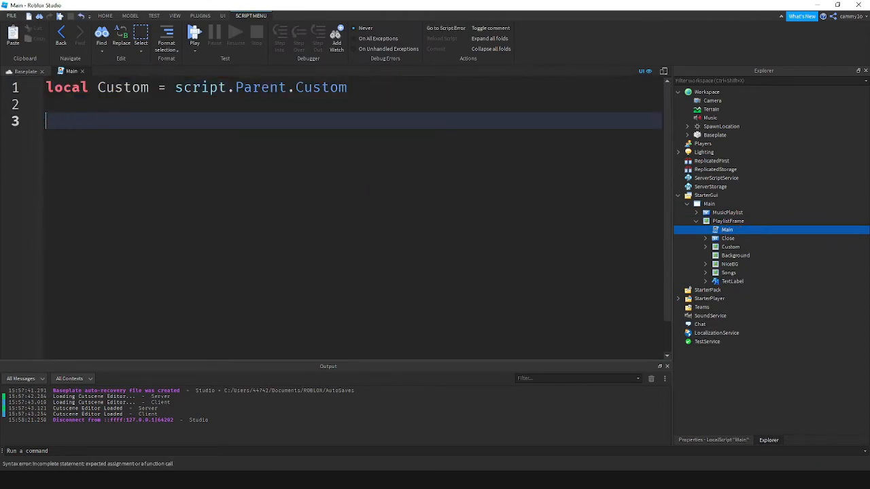
pyautogui.write('Custom.Play')
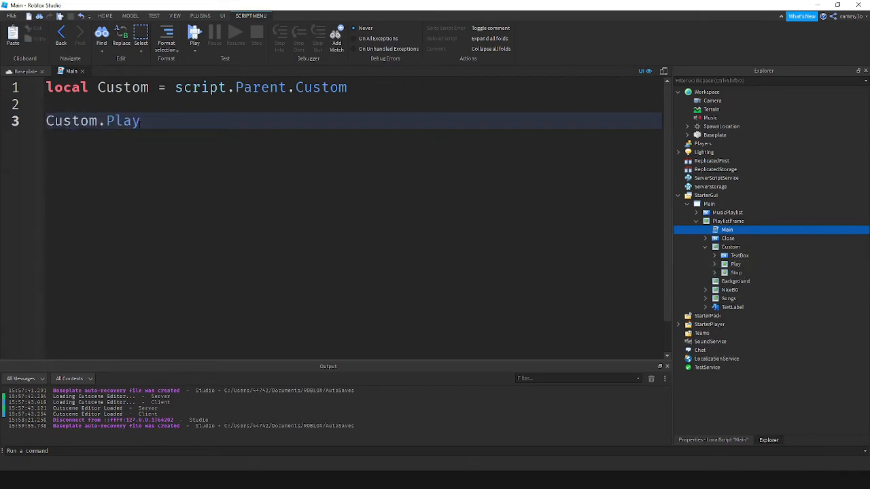
pyautogui.write('.MouseButton1')
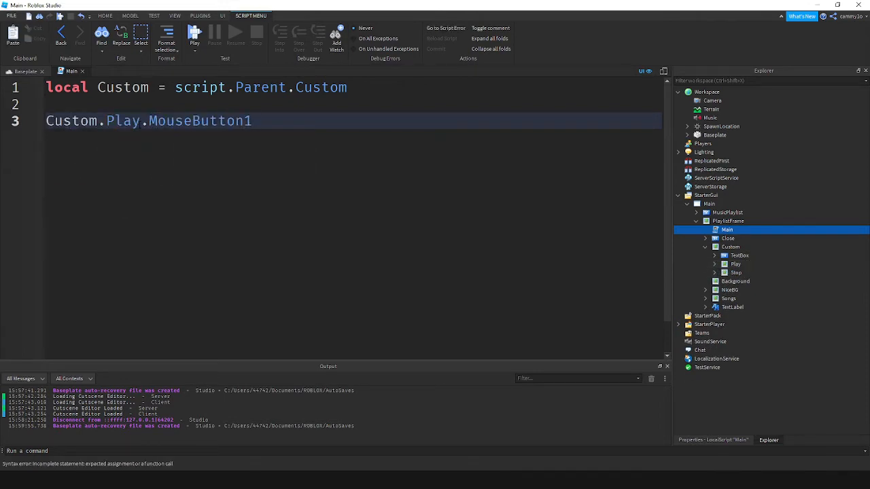
pyautogui.write('Click:connect(function(')
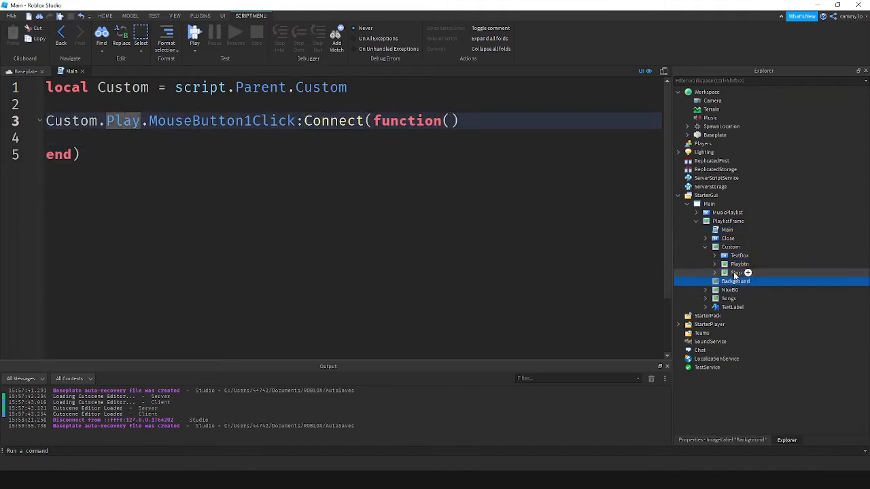
pyautogui.click(740, 272)
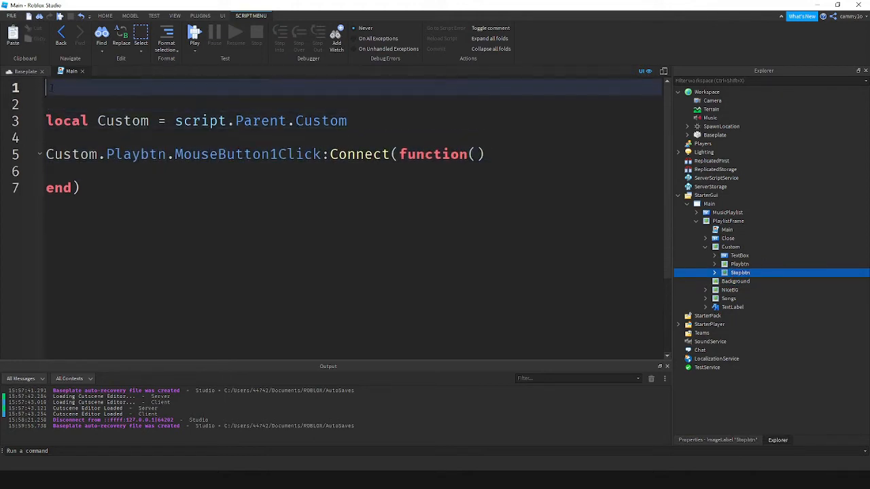
# Step: Make Playbtn set Music.SoundId from TextBox.Text and play, and Stopbtn stop Music
pyautogui.write('local Music = game.Workspace.Music')
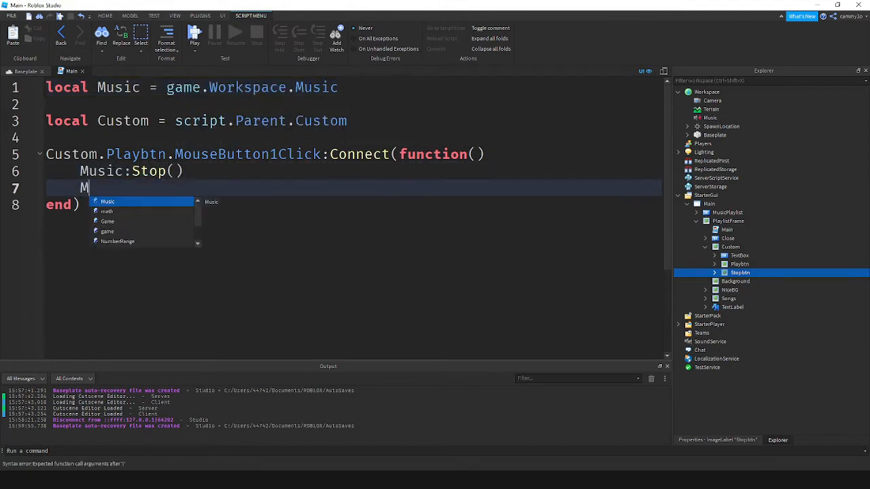
pyautogui.write('usic.SoundId =')
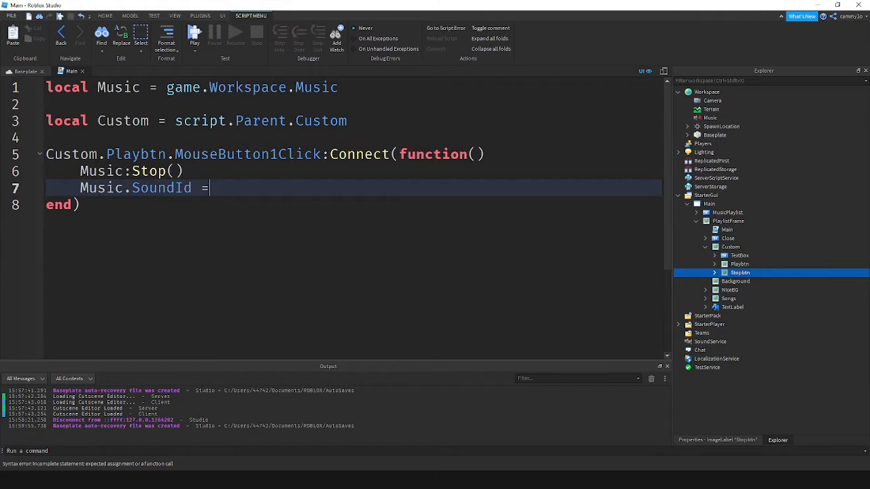
pyautogui.write('"rbxassetid"')
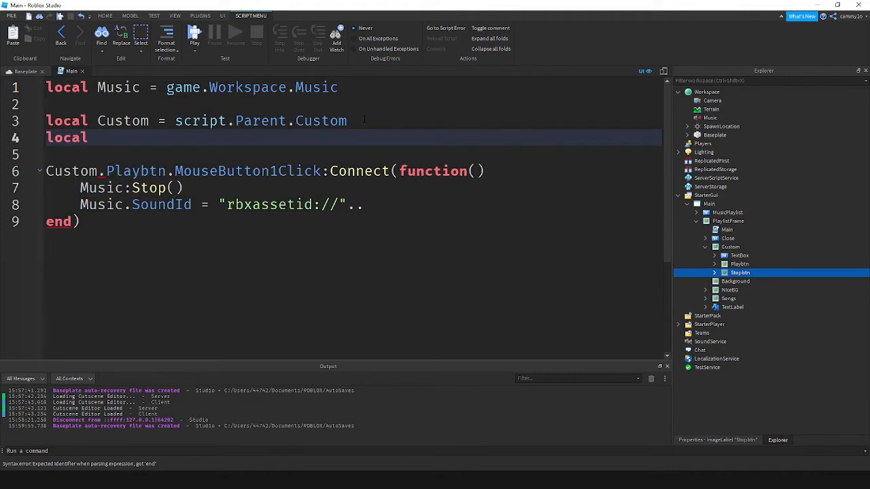
pyautogui.write('TextBox = Cus')
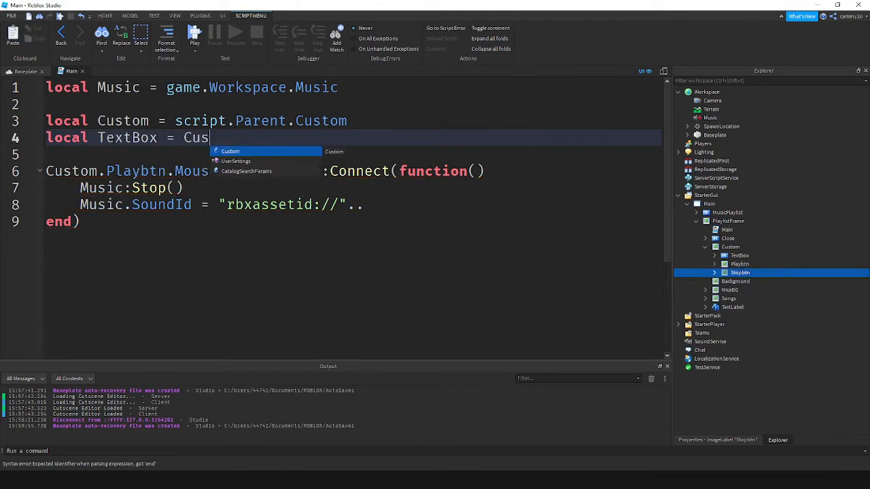
pyautogui.write('TextBox.Text')
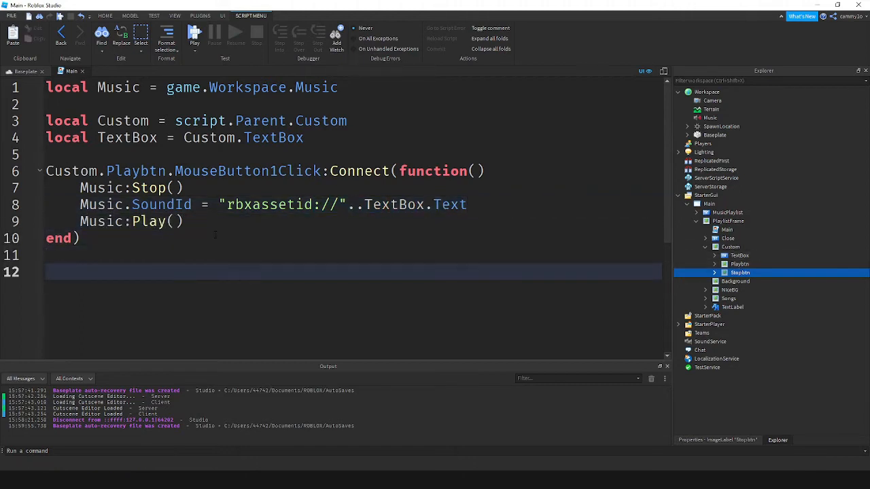
pyautogui.write('Custom.Stopbtn.MouseButton1Click:Connect(function(')
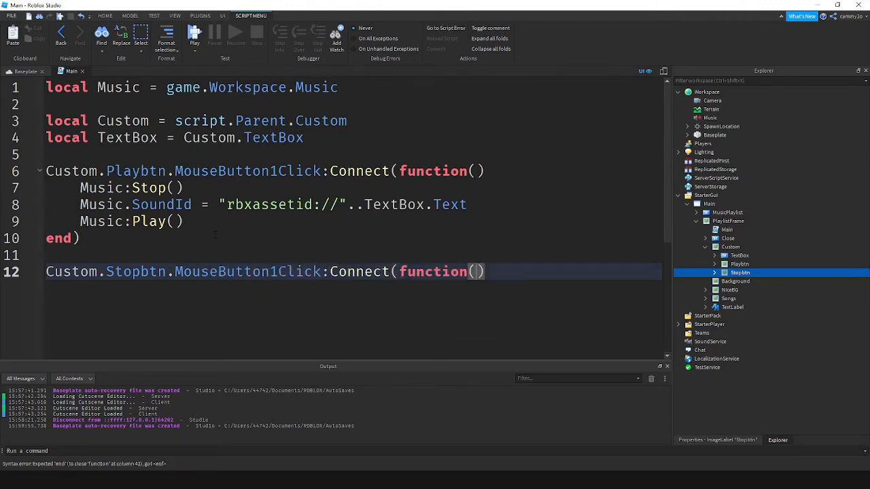
pyautogui.write('Music:Stop(')
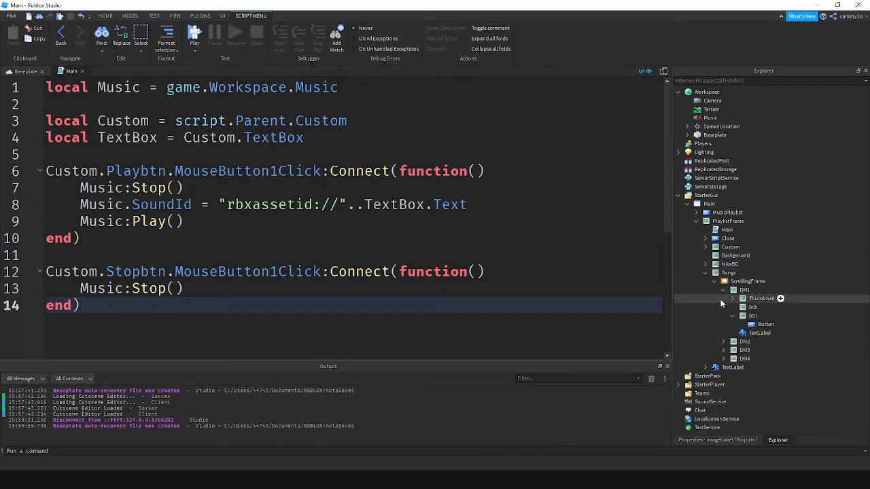
pyautogui.click(745, 342)
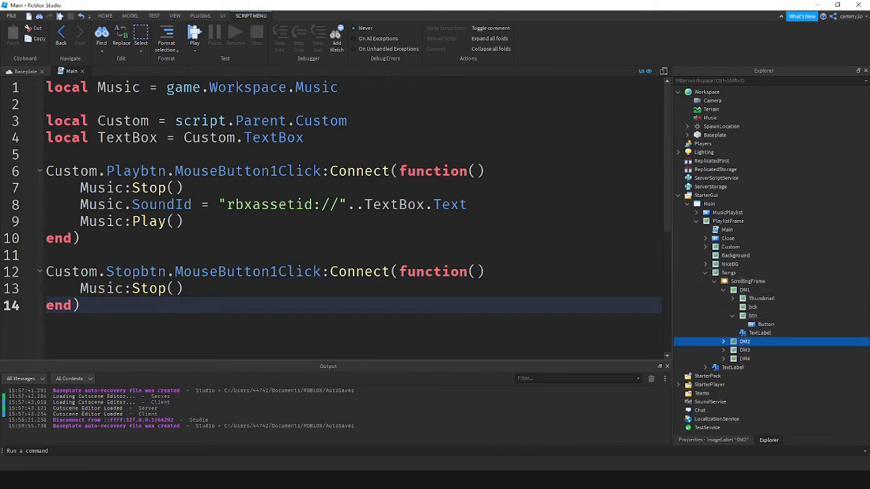
pyautogui.write('local Music1 = Songs.DM1')
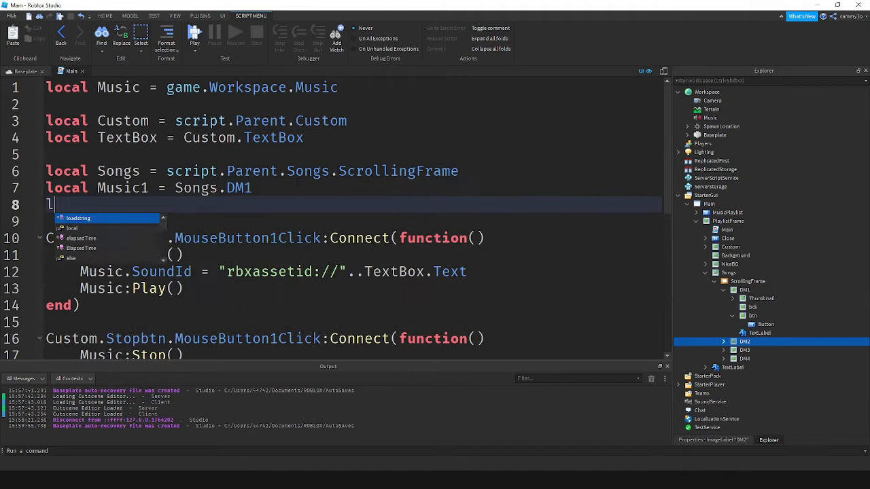
pyautogui.write('ocal Music2 = Songs.DM2')
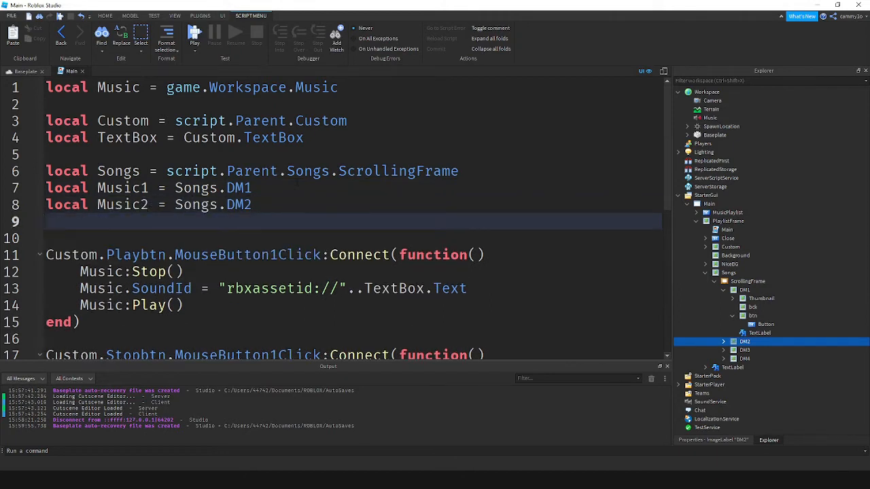
pyautogui.write('local Music3 = Songs.DM3')
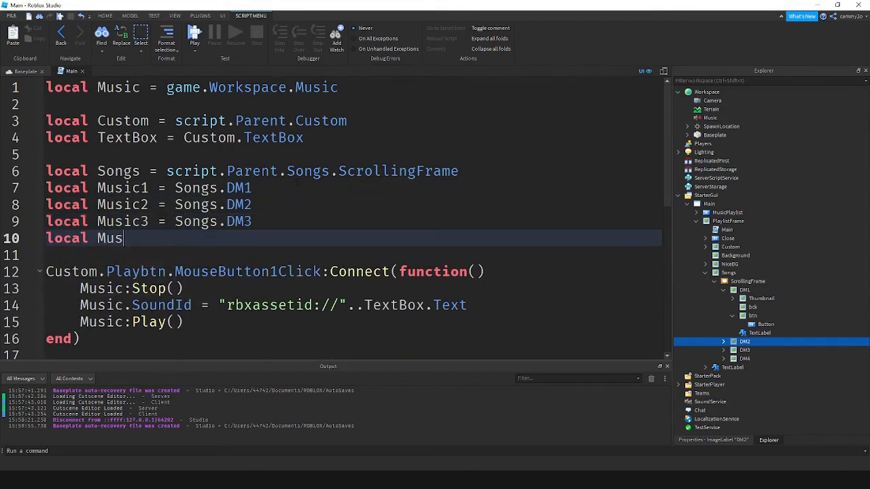
pyautogui.write('ic4 = Songs.DM4')
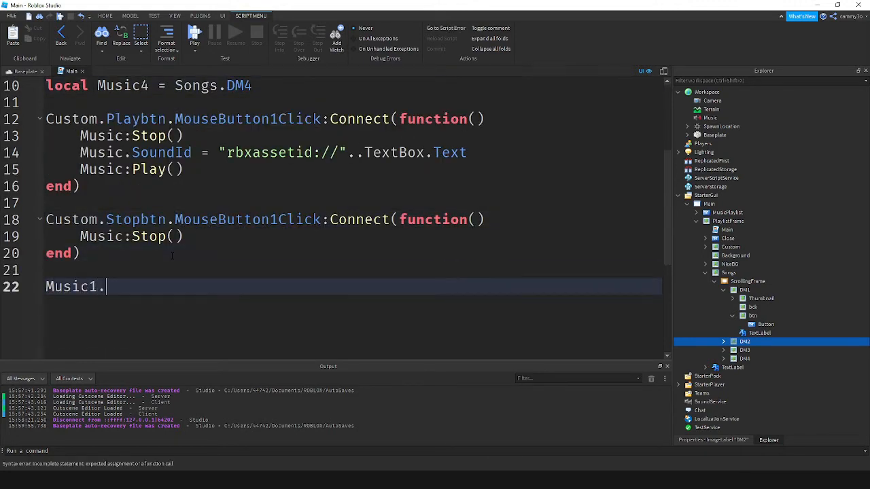
pyautogui.write('btn.Button.MouseButton1Click:Connect(function(')
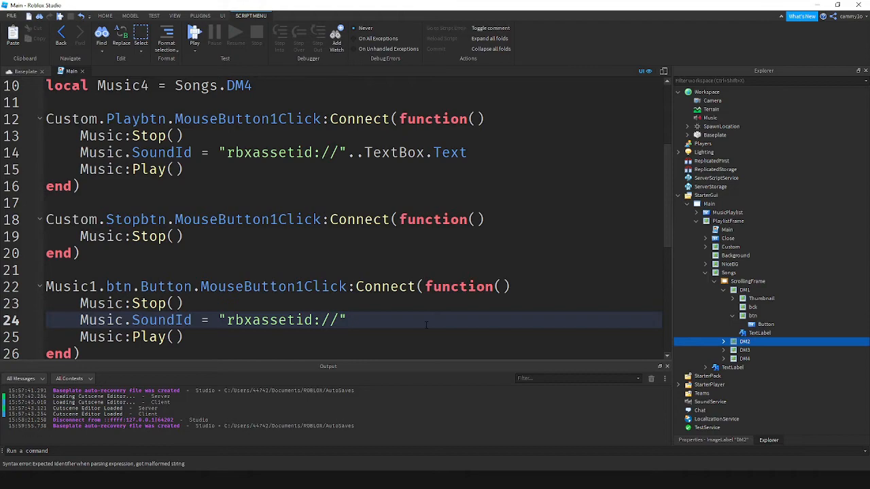
pyautogui.write('1405220513"')
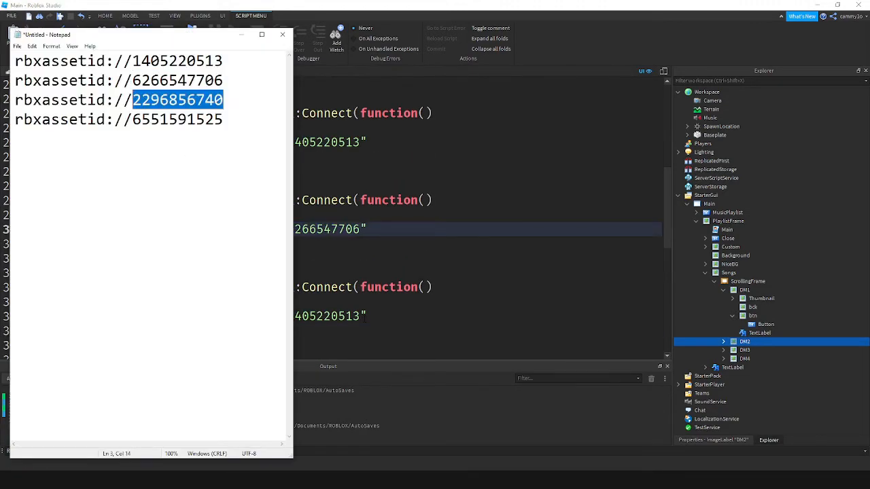
pyautogui.click(282, 34)
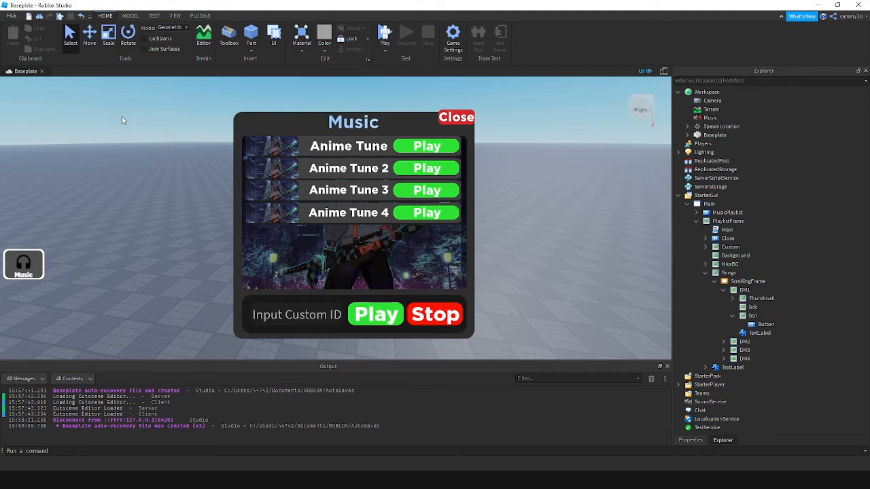
pyautogui.moveTo(101, 85)
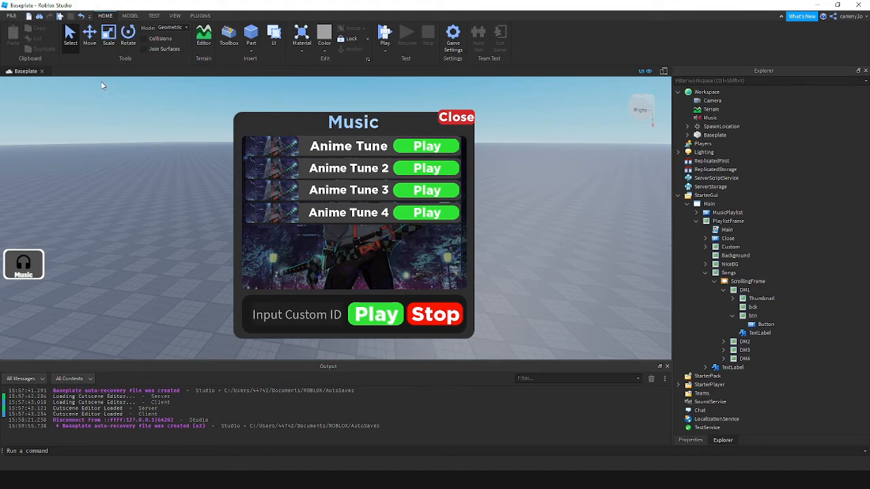
pyautogui.moveTo(353, 371)
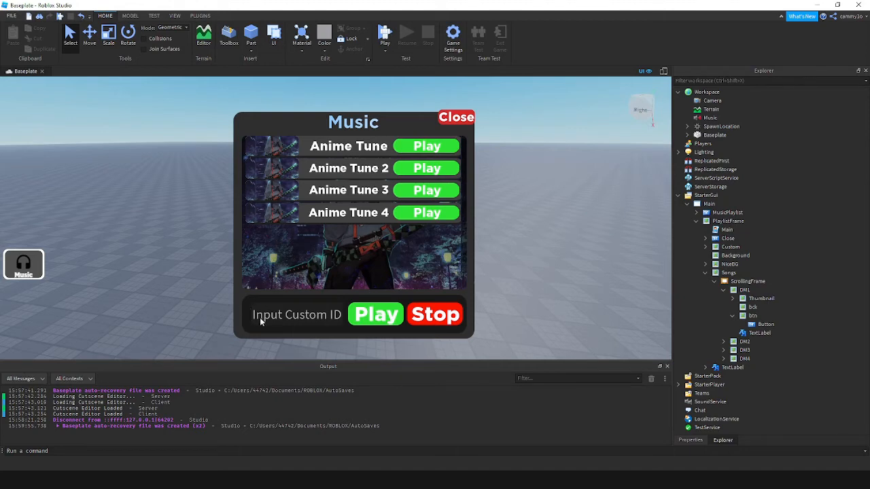
# Step: Stop the test after the Custom.Playbtn MouseButton1Click error and open the Main LocalScript
pyautogui.click(296, 314)
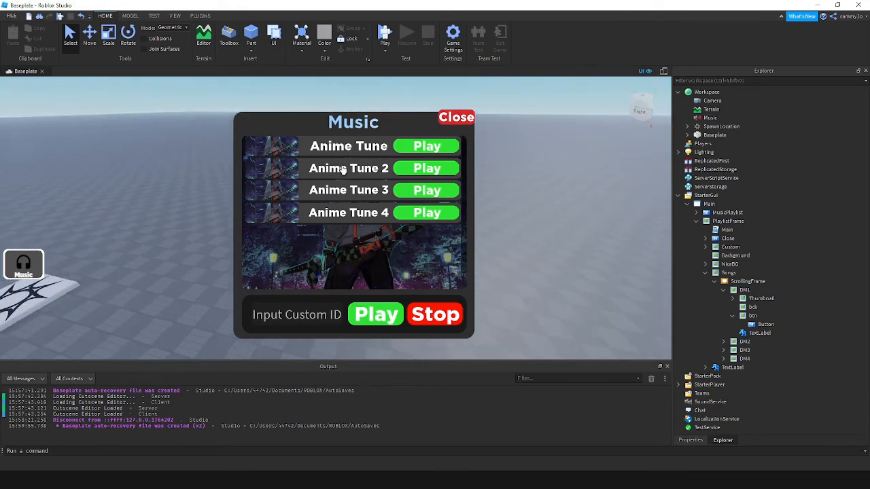
pyautogui.moveTo(425, 258)
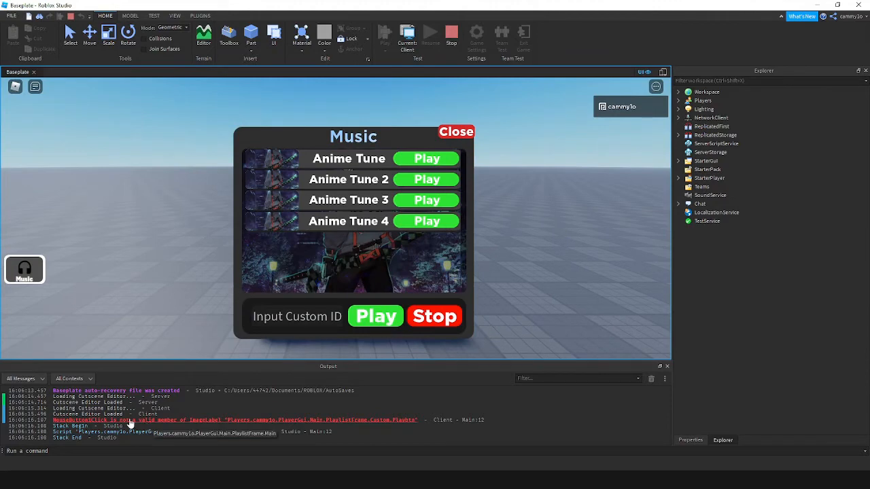
pyautogui.moveTo(181, 425)
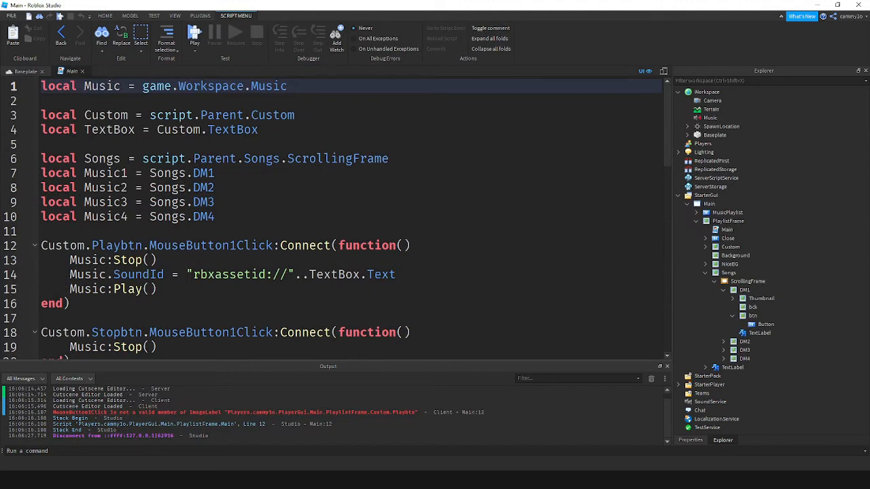
# Step: Append .Button to the Playbtn and Stopbtn references on lines 12 and 18
pyautogui.click(728, 272)
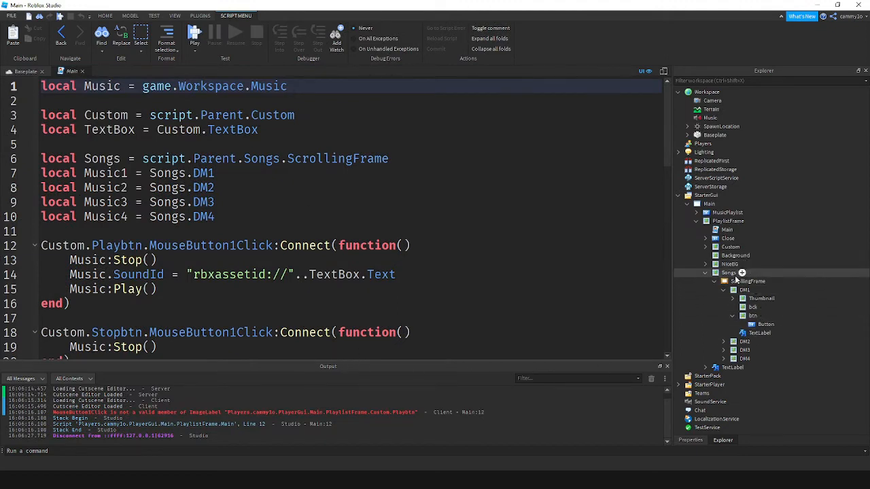
pyautogui.click(705, 247)
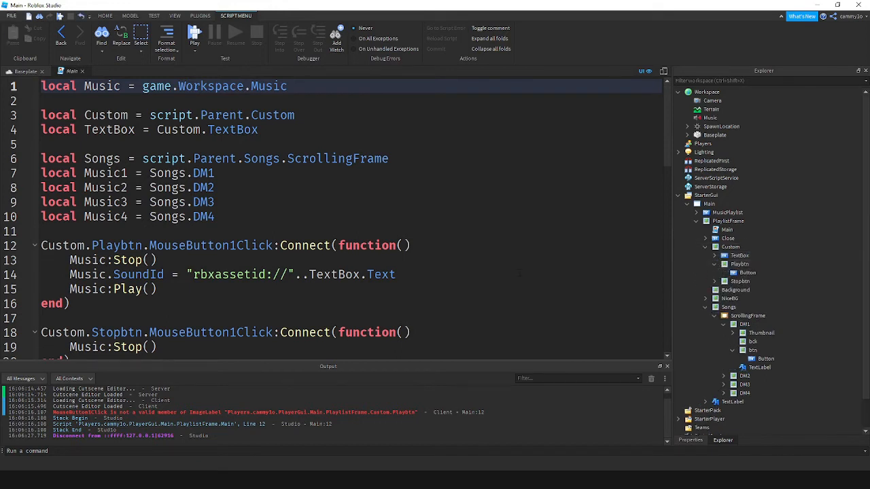
pyautogui.click(141, 246)
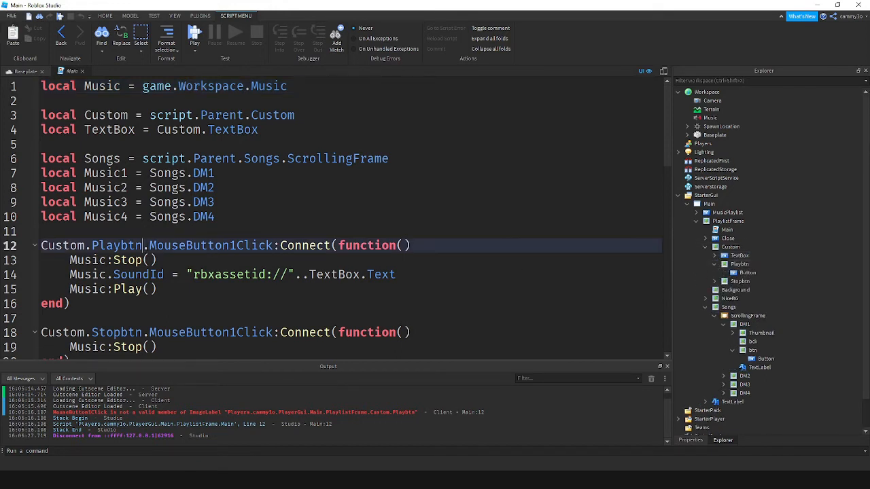
pyautogui.write('.Button')
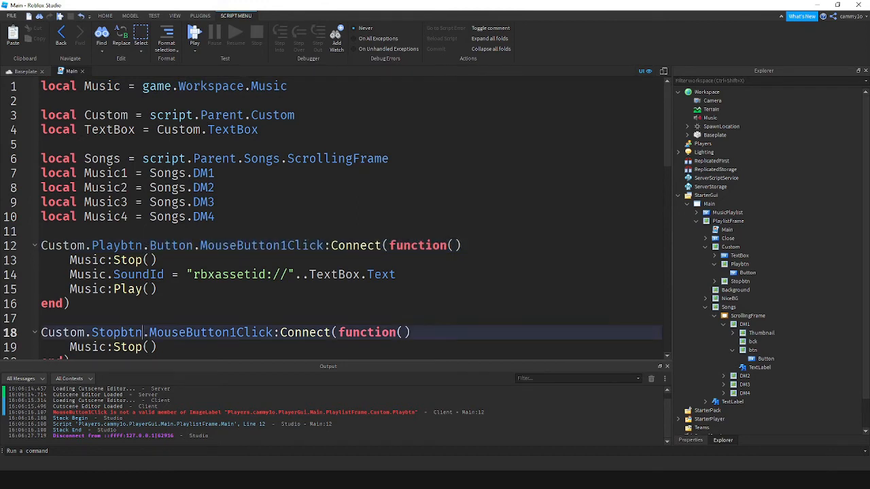
pyautogui.write('.Button')
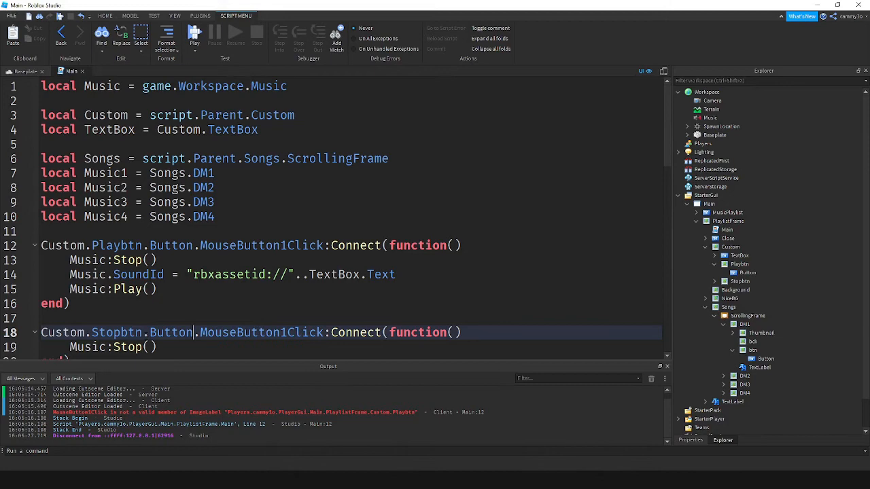
pyautogui.scroll(-3)
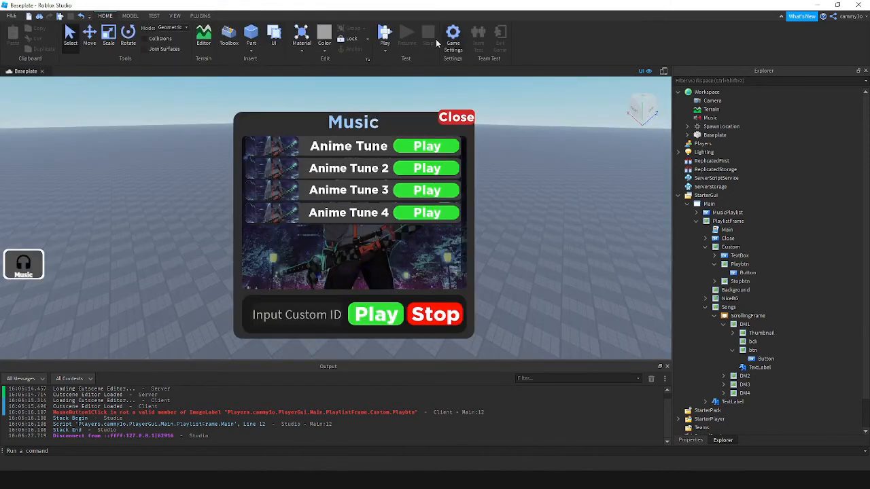
# Step: Start a playtest and try Anime Tune's Play button in the playlist GUI
pyautogui.click(428, 34)
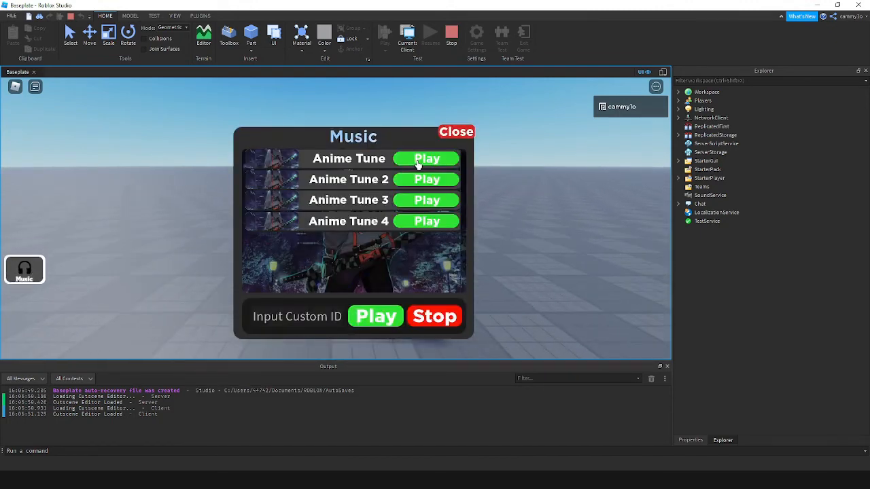
pyautogui.moveTo(284, 119)
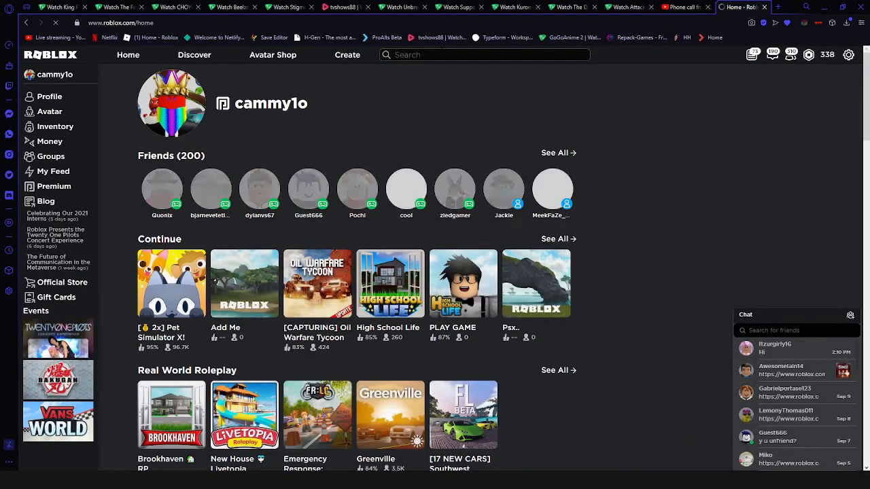
# Step: Search the library audio for 'nice song' and open the RiceGum Naughty or Nice track
pyautogui.write('nice i')
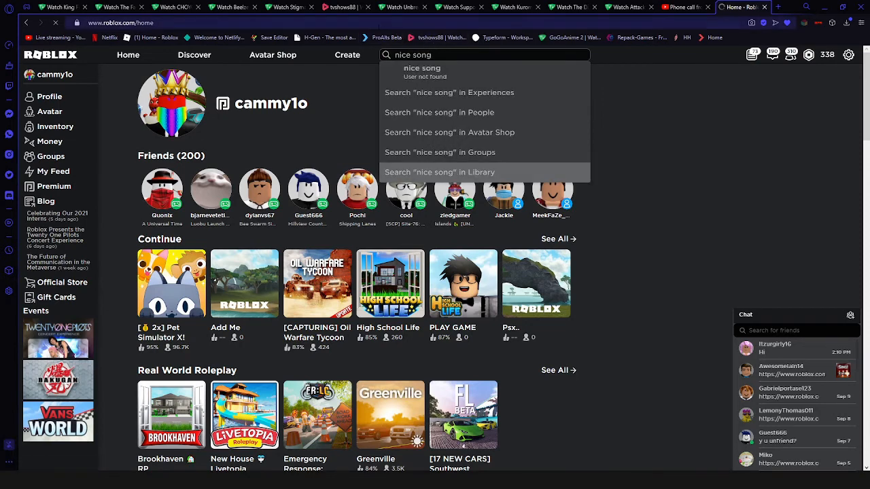
pyautogui.click(439, 172)
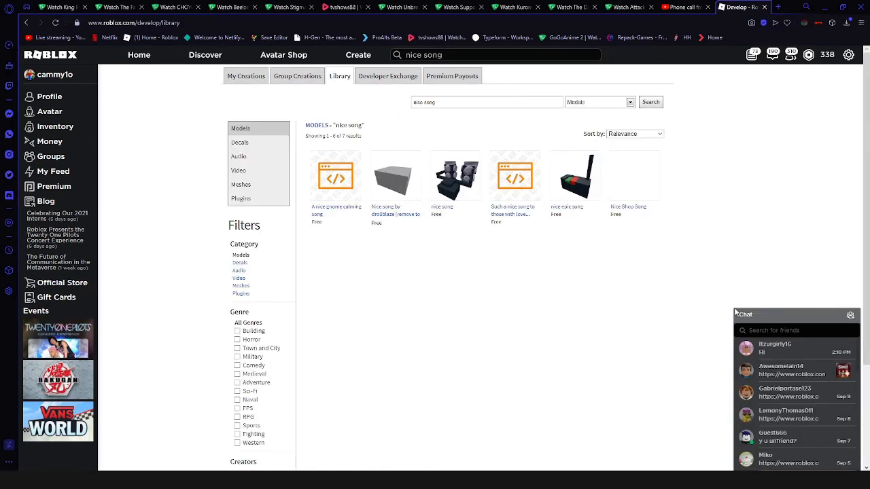
pyautogui.click(598, 102)
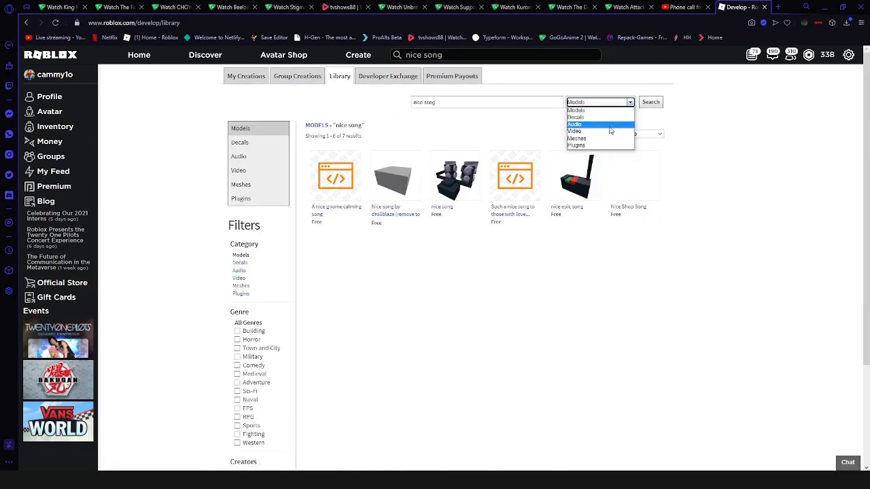
pyautogui.click(575, 124)
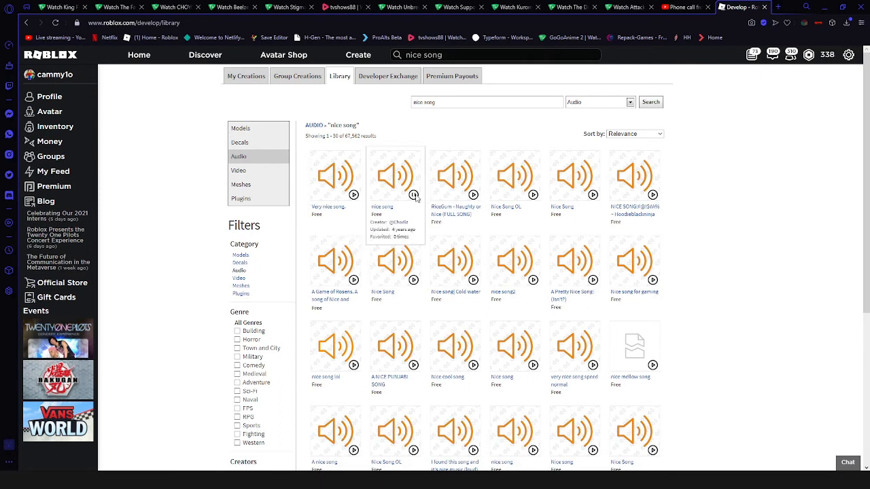
pyautogui.moveTo(474, 198)
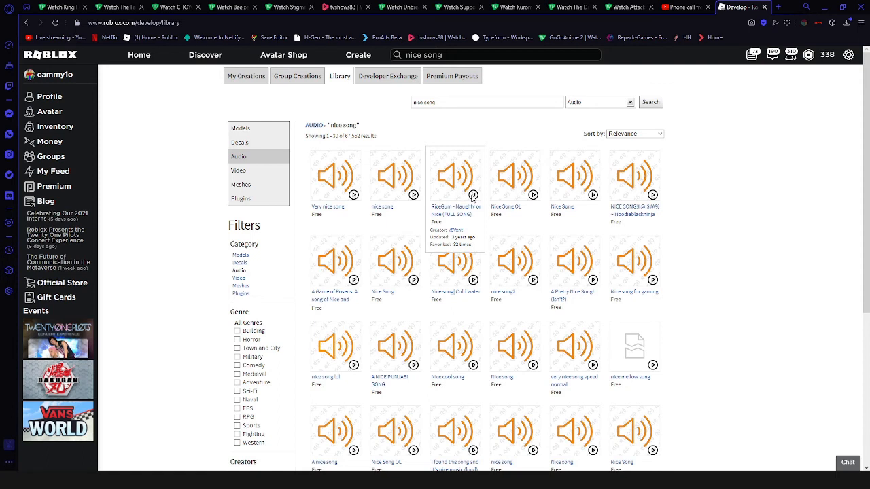
pyautogui.moveTo(473, 196)
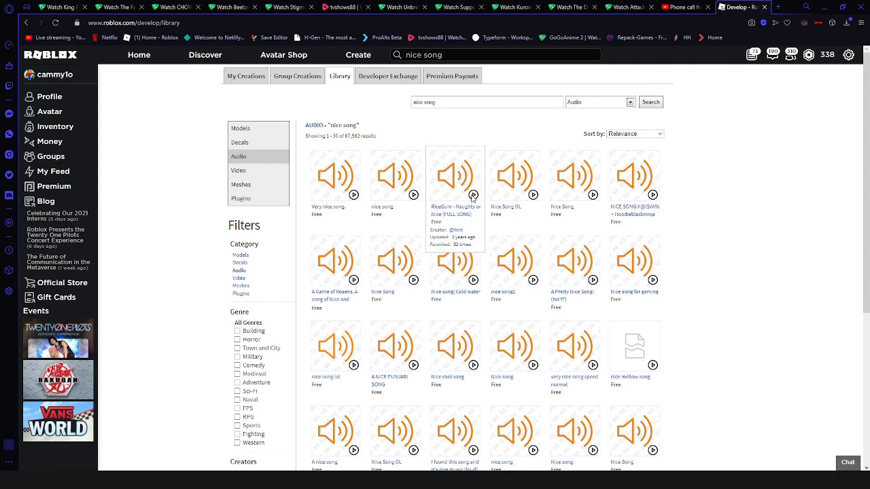
pyautogui.click(454, 176)
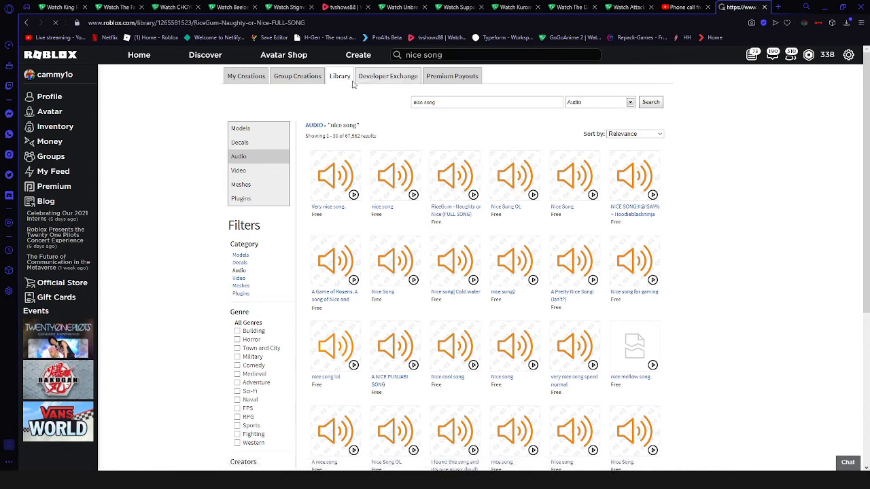
pyautogui.click(455, 175)
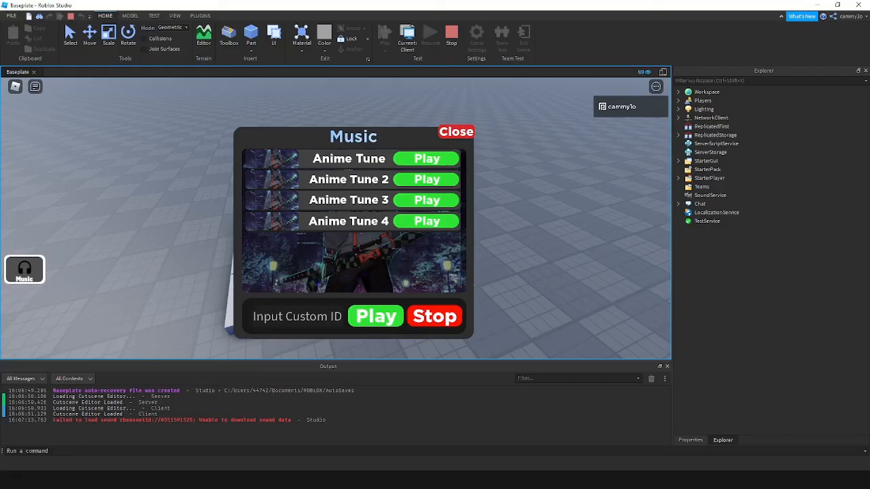
pyautogui.click(297, 316)
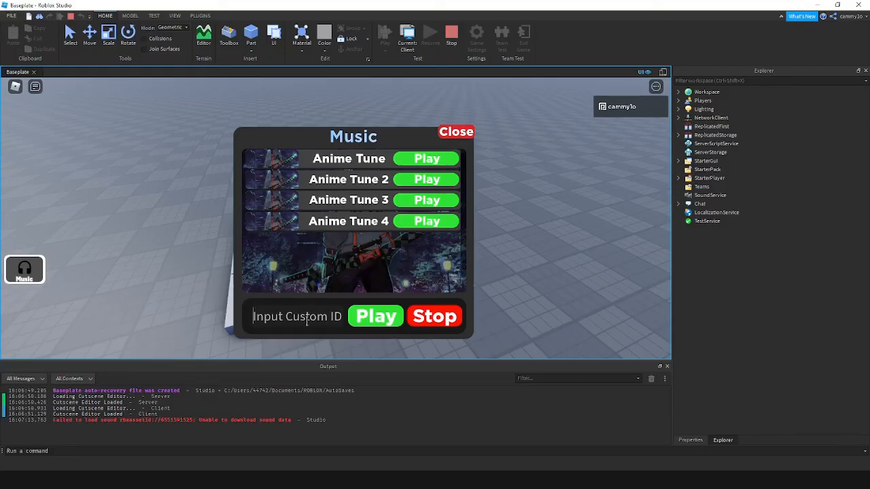
pyautogui.write('1265581523')
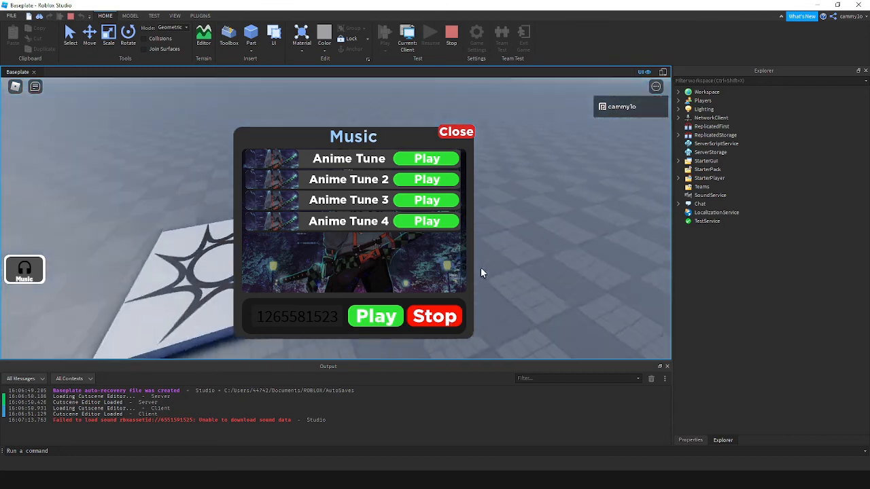
pyautogui.click(456, 132)
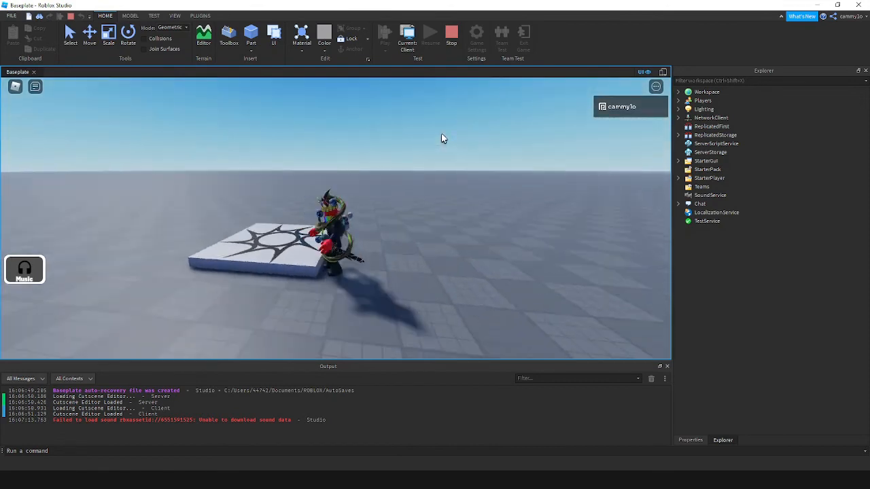
pyautogui.press('/')
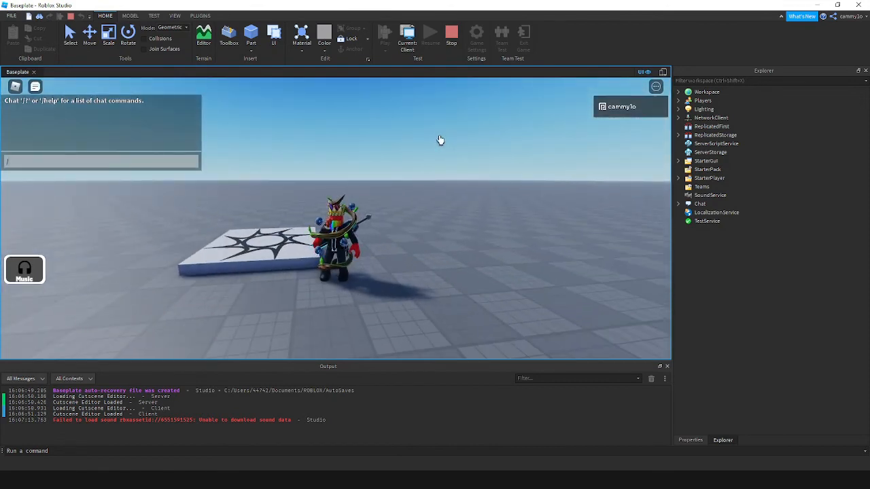
pyautogui.write('/e w')
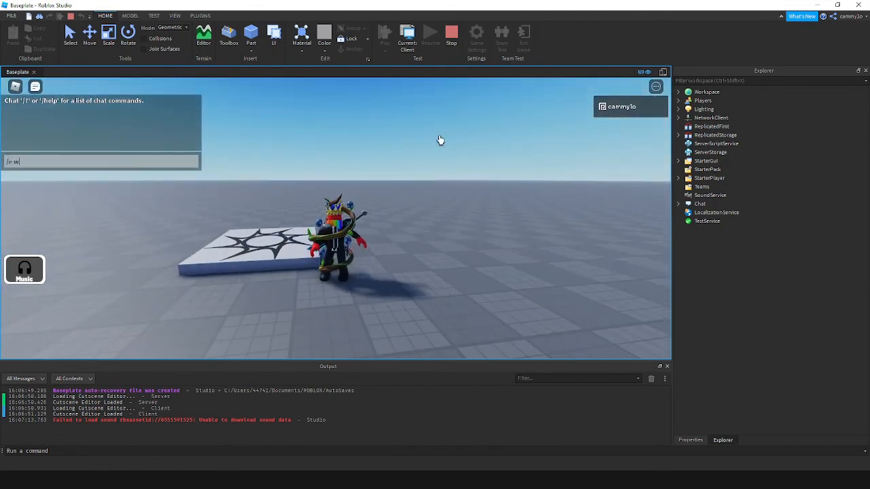